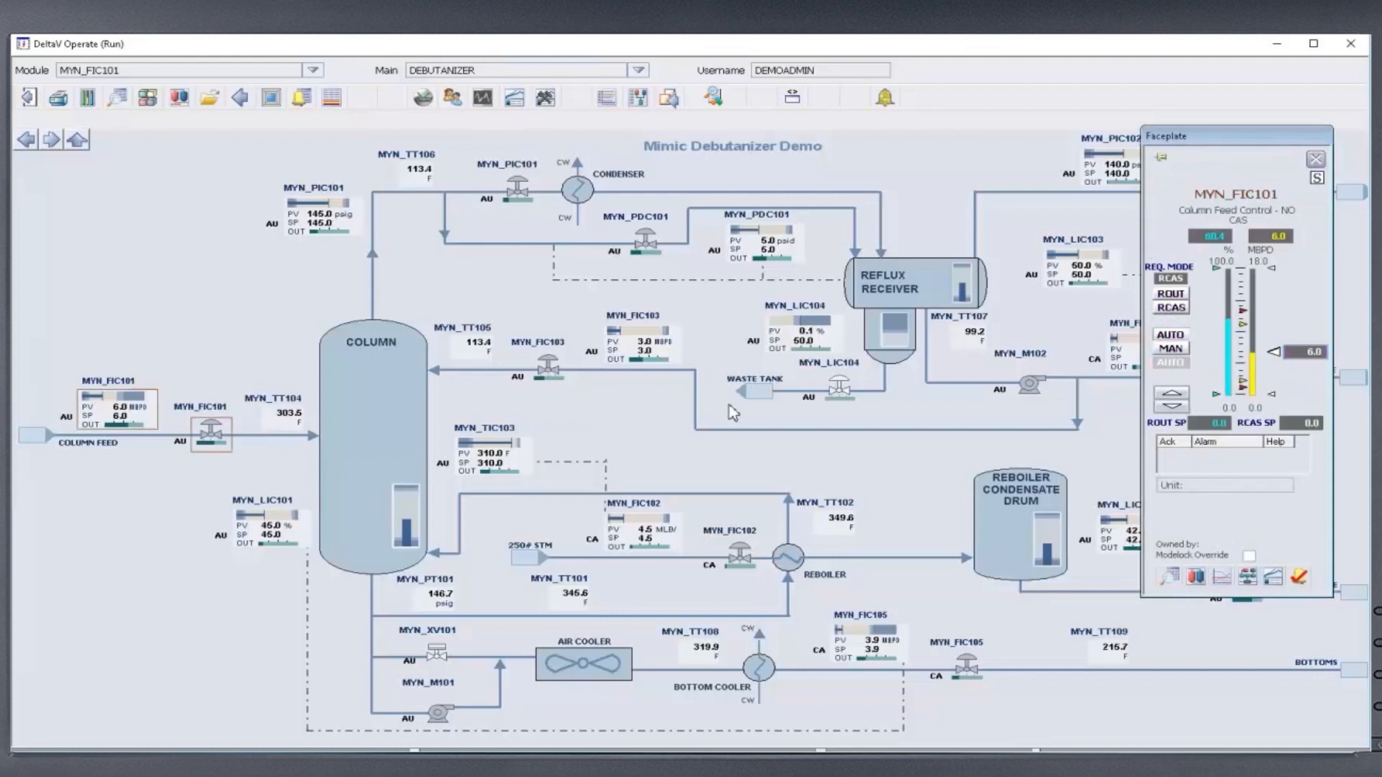
mouse_move(855, 446)
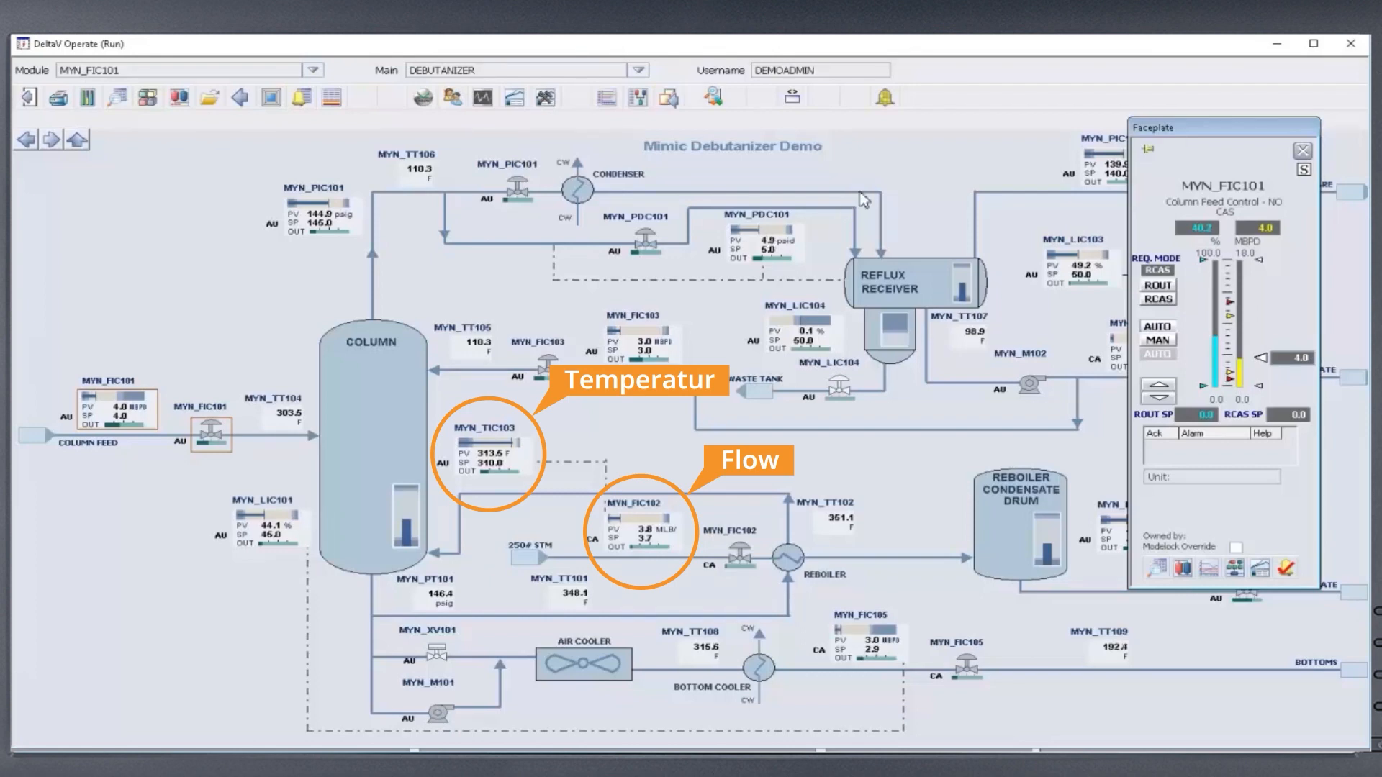
Close the column feed controller faceplate to reveal the full debutanizer mimic
click(1303, 151)
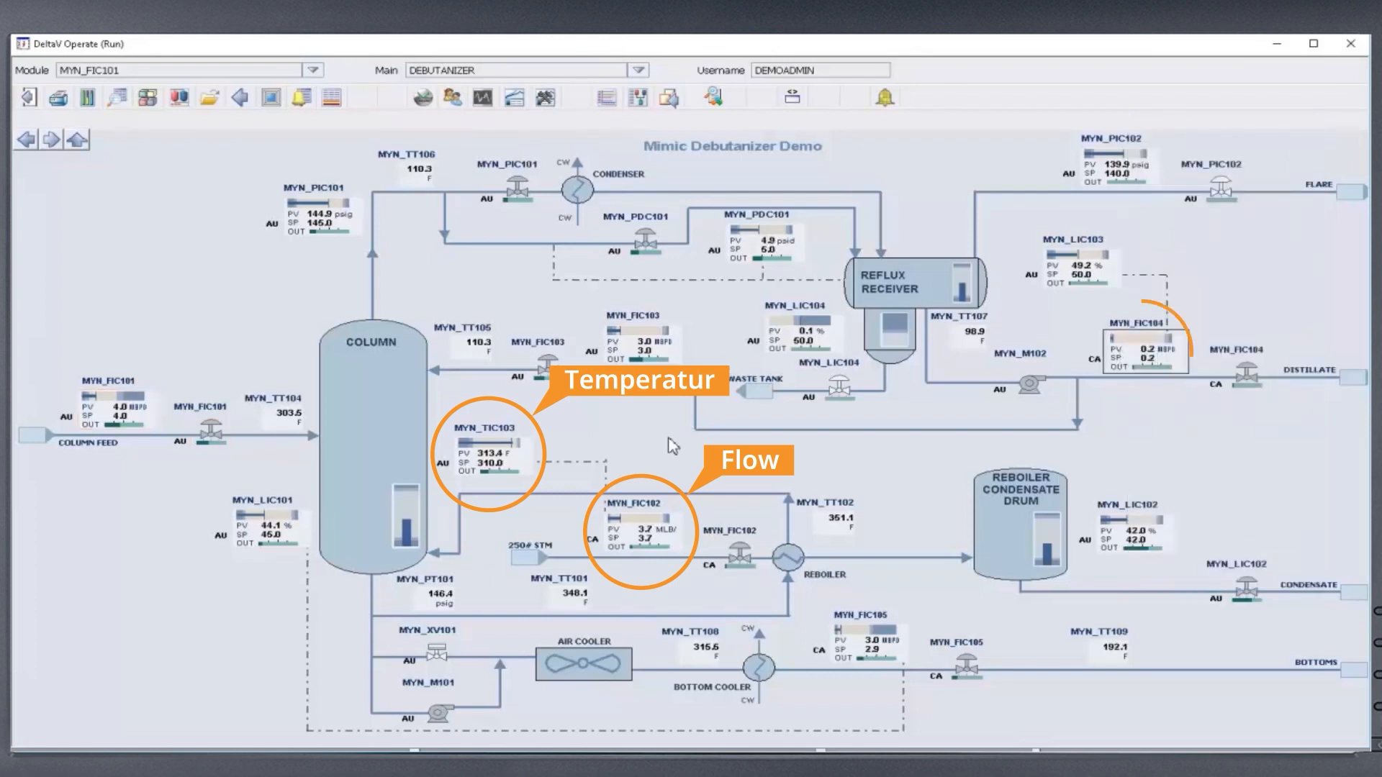